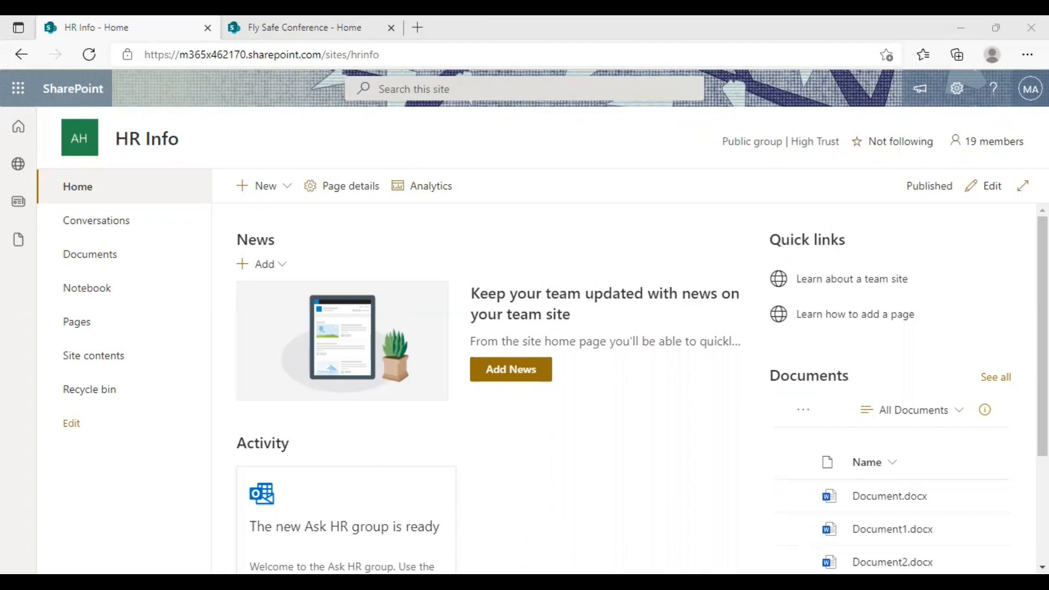
{"action": "mouse_move", "coordinate": [387, 291]}
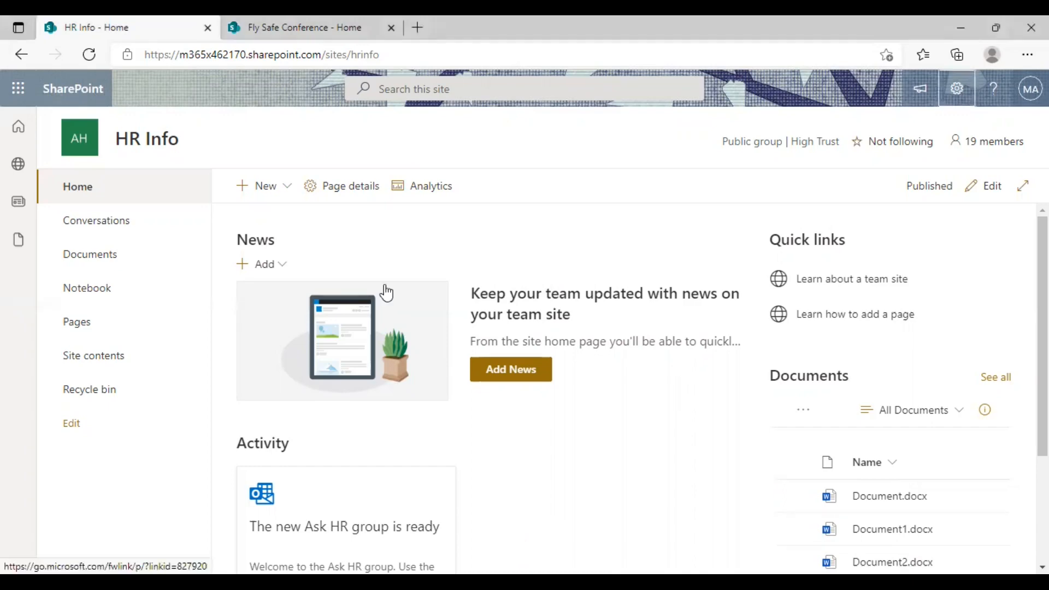
{"action": "mouse_move", "coordinate": [398, 250]}
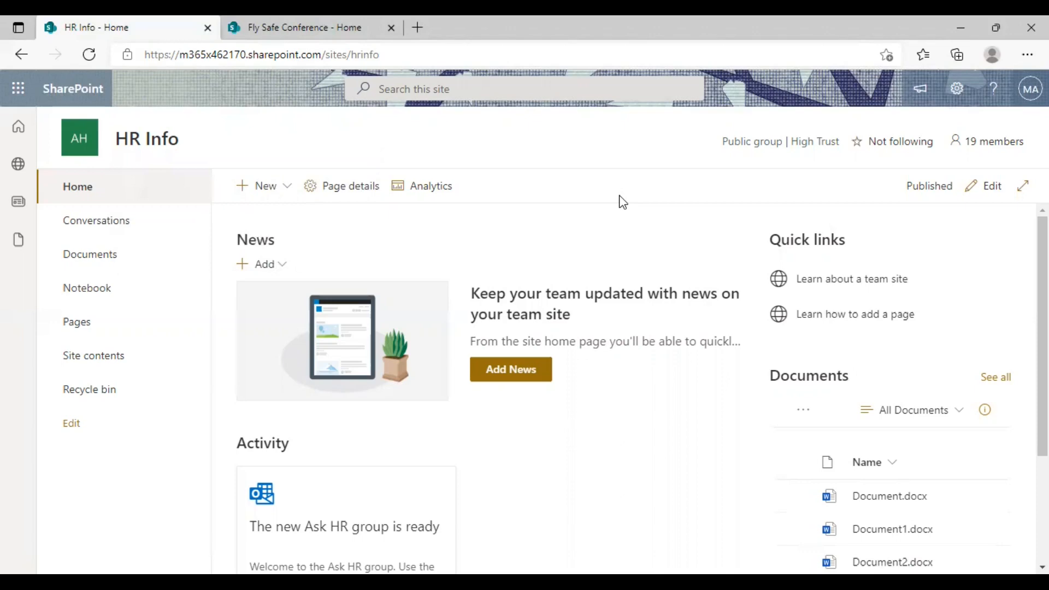
{"action": "mouse_move", "coordinate": [968, 178]}
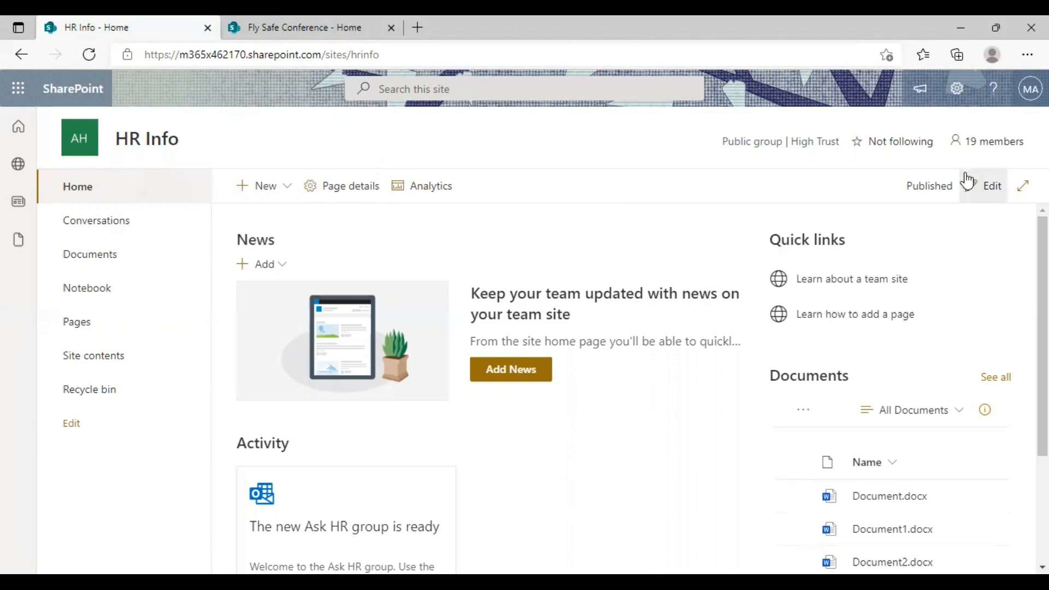
Step: Open Site permissions for the HR Info site from the Settings gear
{"action": "left_click", "coordinate": [957, 88]}
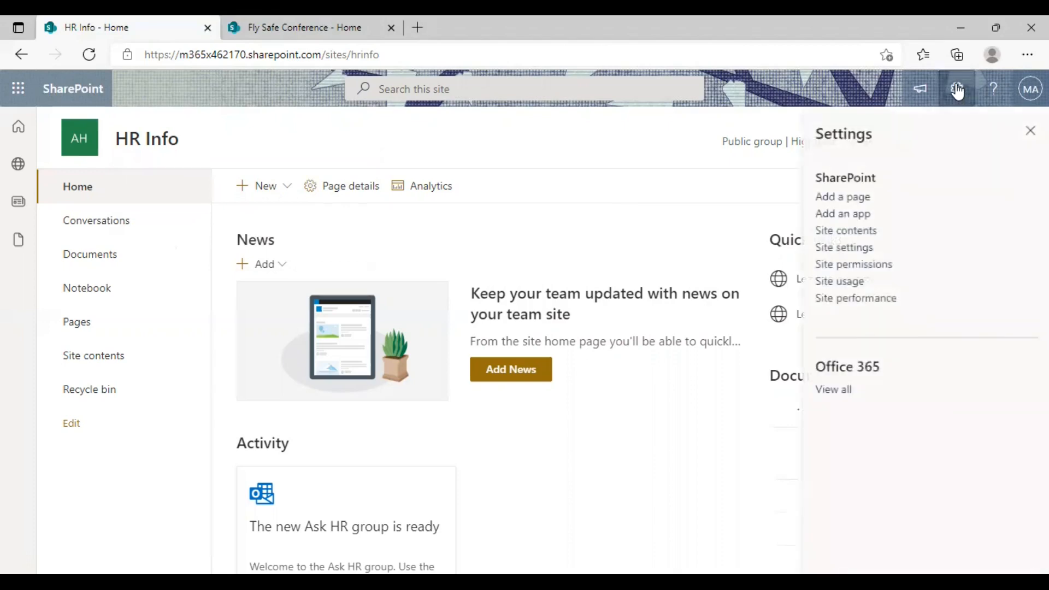
{"action": "mouse_move", "coordinate": [852, 264]}
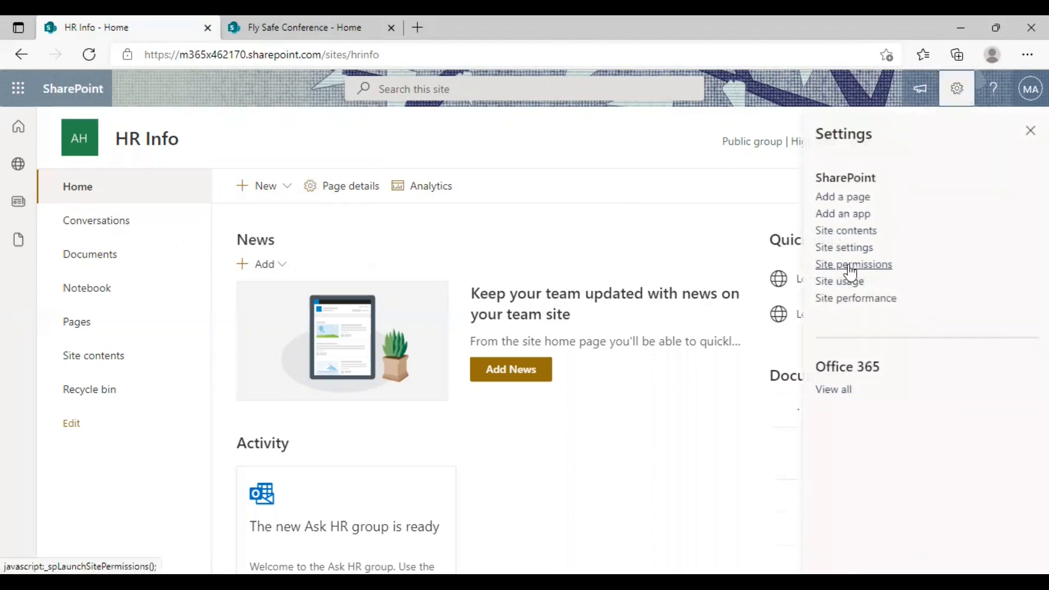
{"action": "left_click", "coordinate": [853, 263]}
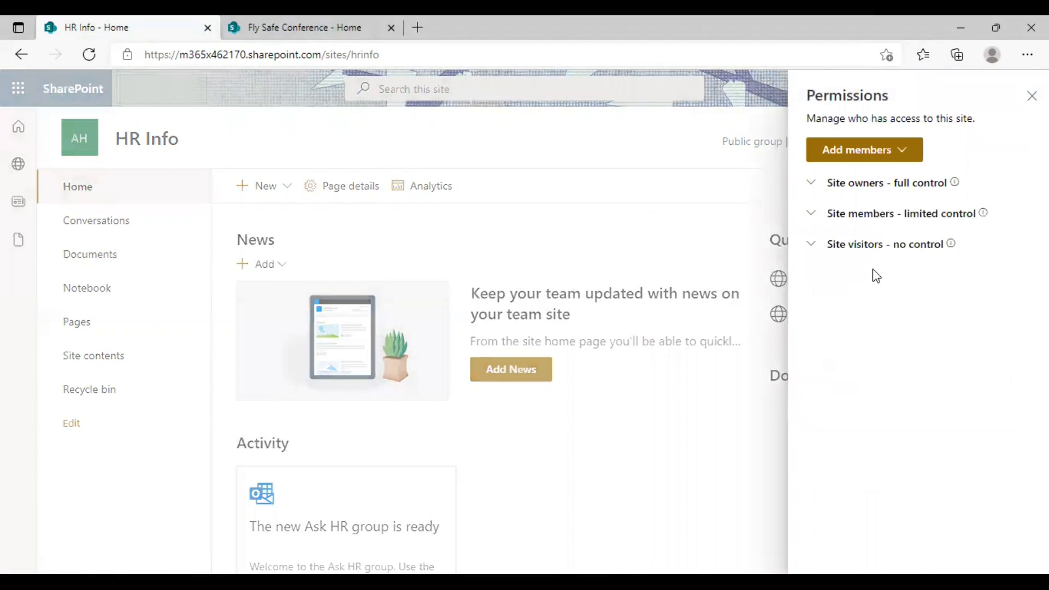
{"action": "mouse_move", "coordinate": [880, 154]}
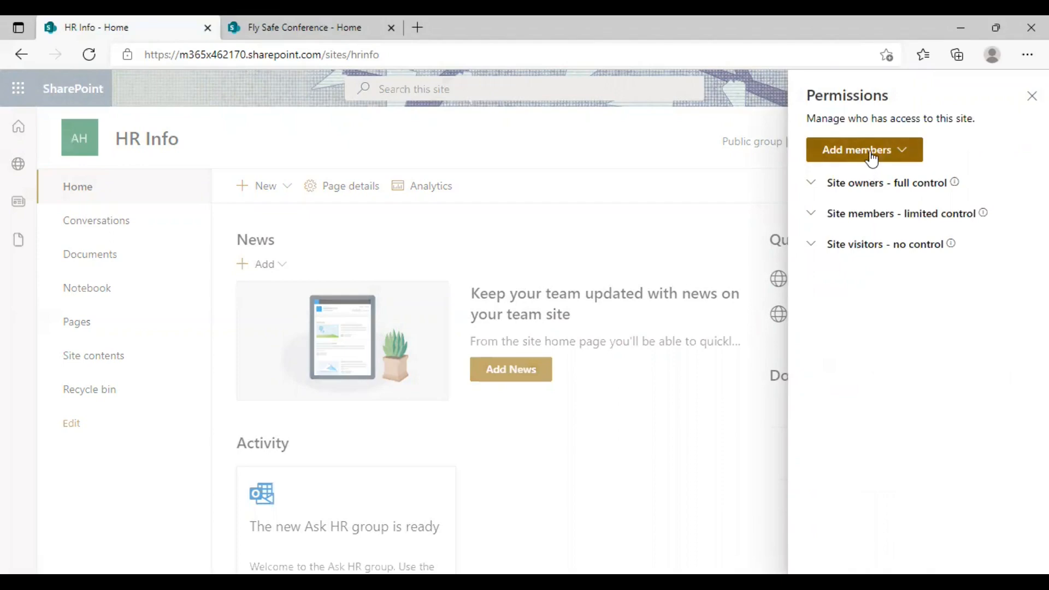
Step: Expand the Add members dropdown in the HR Info permissions pane
{"action": "left_click", "coordinate": [863, 149]}
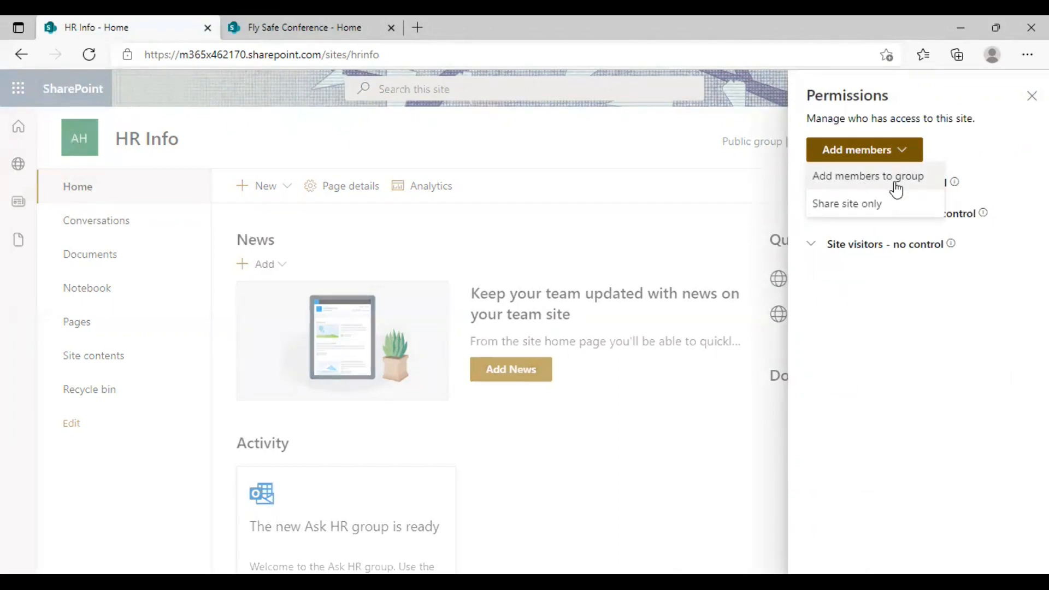
{"action": "mouse_move", "coordinate": [827, 182]}
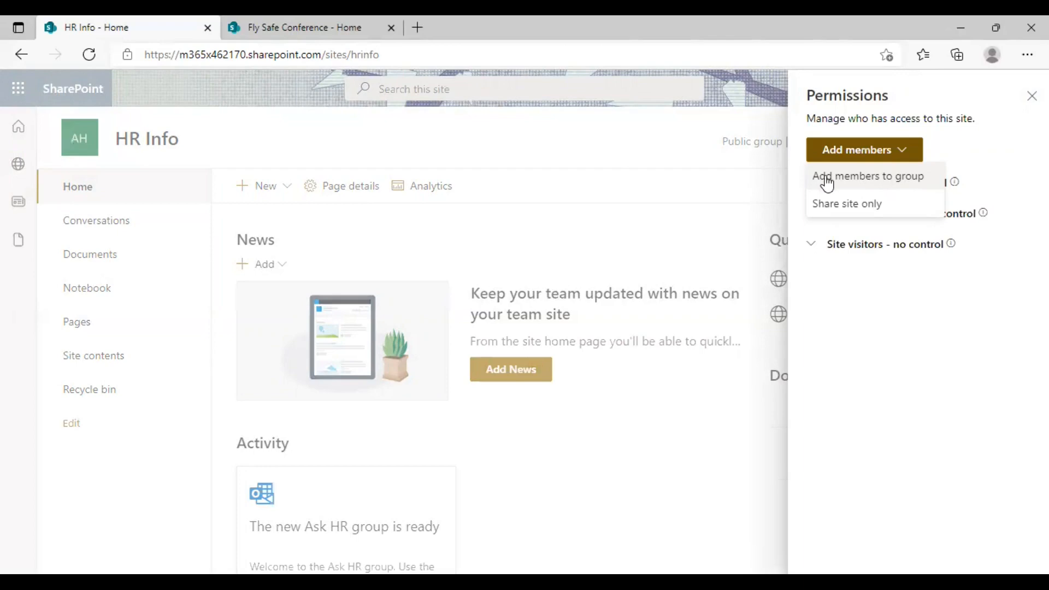
{"action": "mouse_move", "coordinate": [878, 200]}
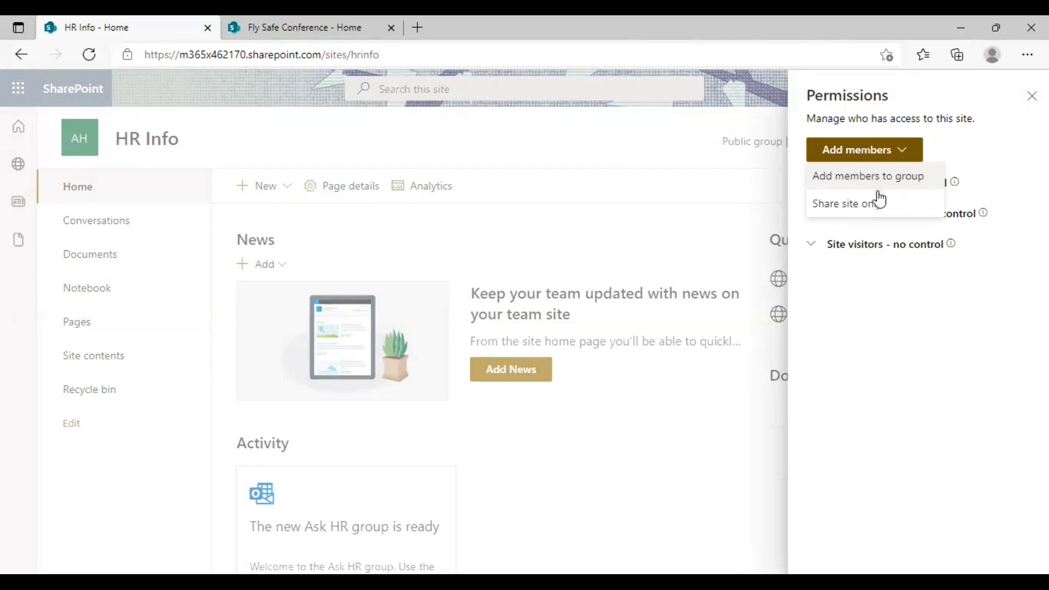
{"action": "mouse_move", "coordinate": [863, 208]}
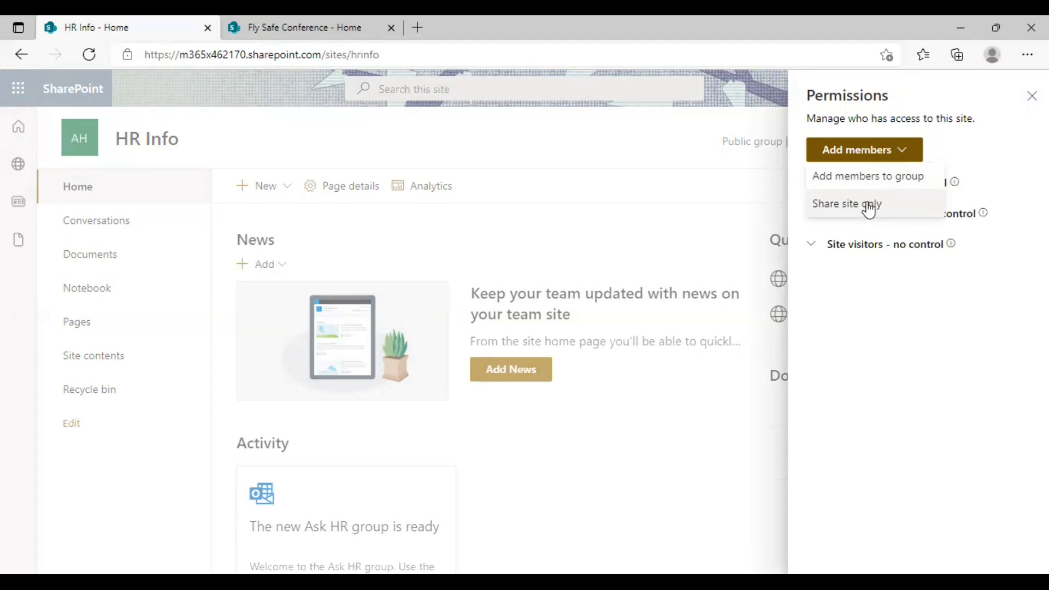
Step: Choose Share site only and place the cursor in the people field
{"action": "left_click", "coordinate": [846, 203]}
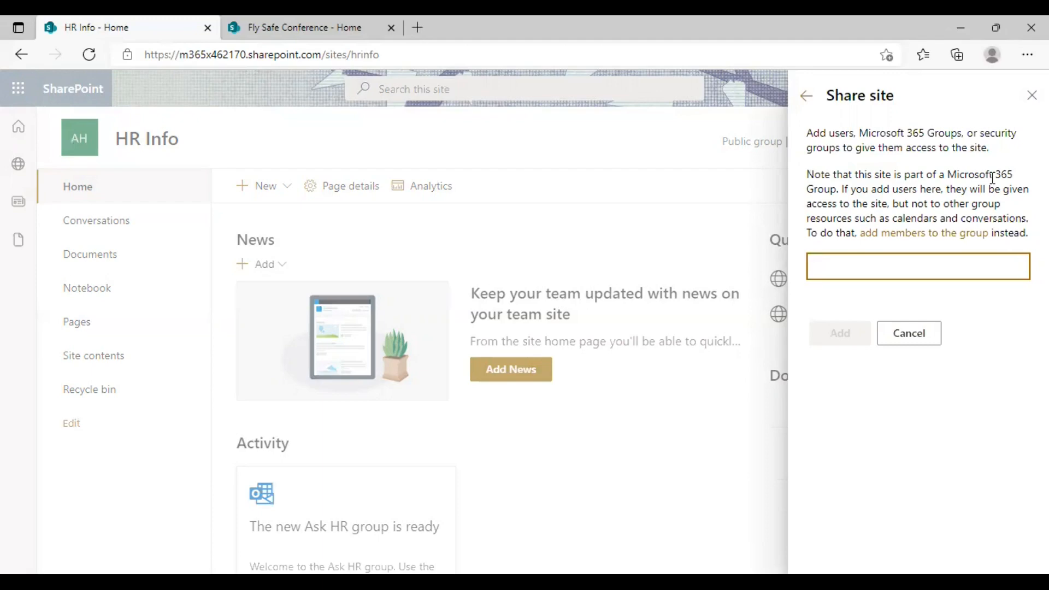
{"action": "mouse_move", "coordinate": [864, 197]}
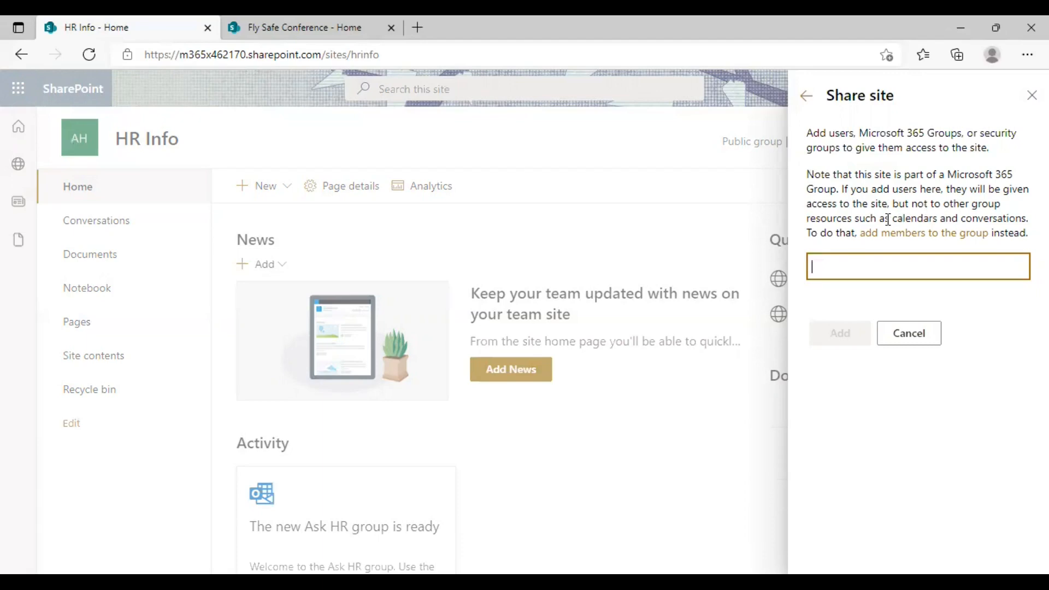
{"action": "mouse_move", "coordinate": [947, 224]}
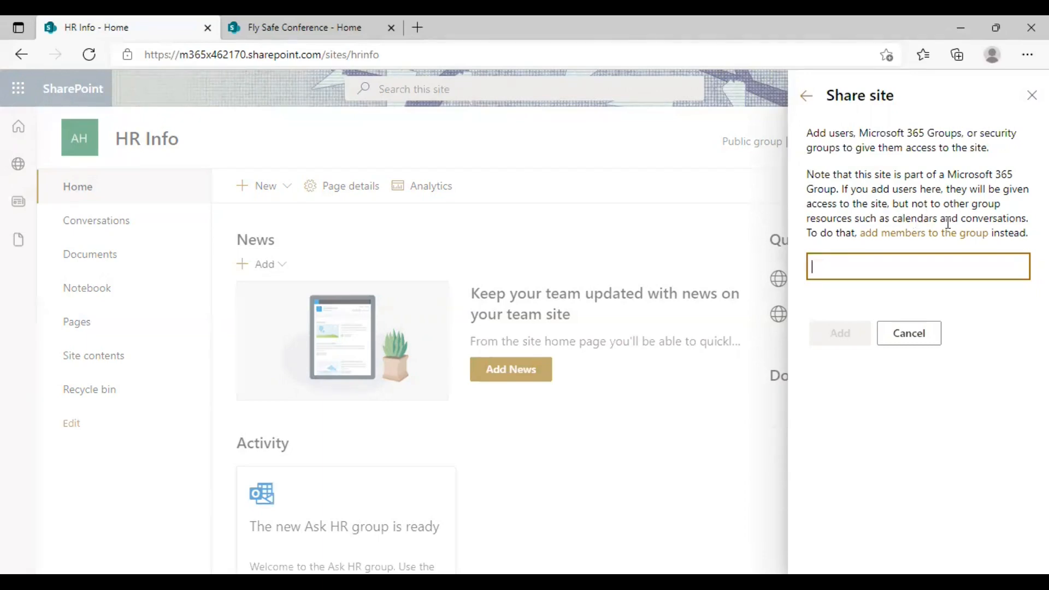
{"action": "mouse_move", "coordinate": [924, 233]}
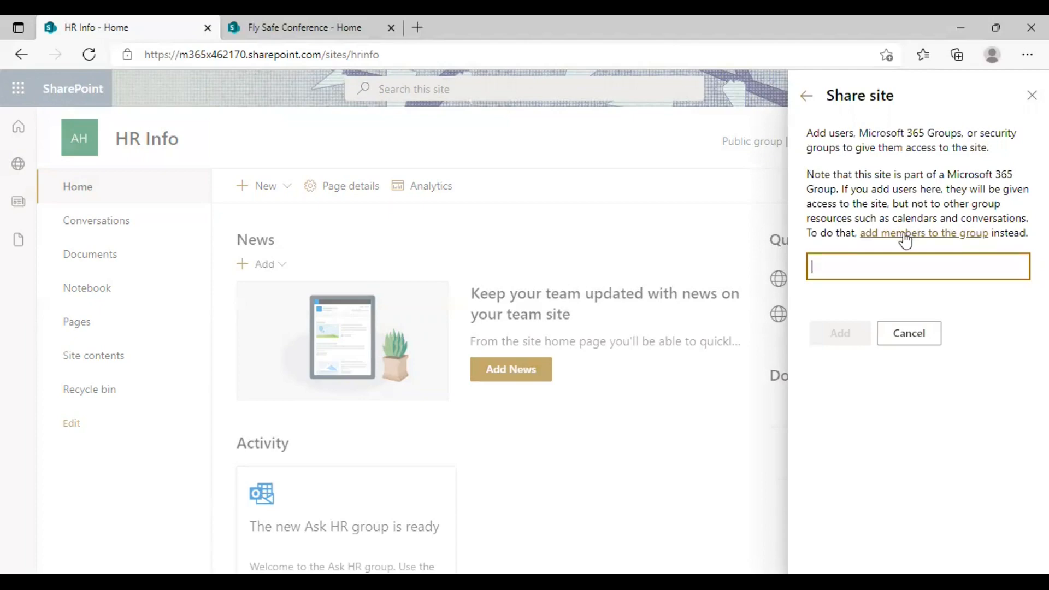
{"action": "mouse_move", "coordinate": [948, 253]}
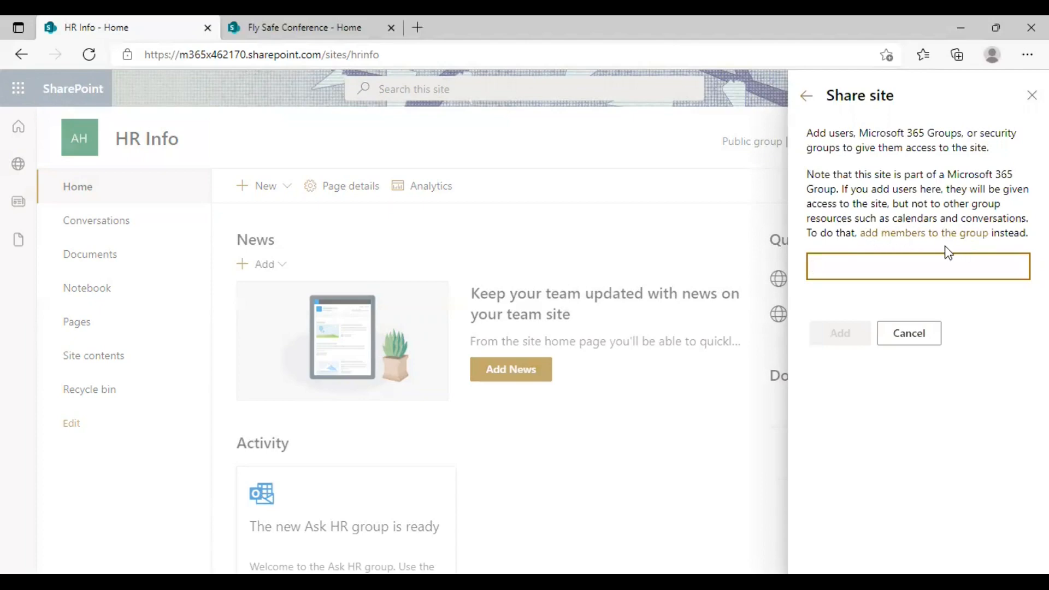
{"action": "mouse_move", "coordinate": [934, 252]}
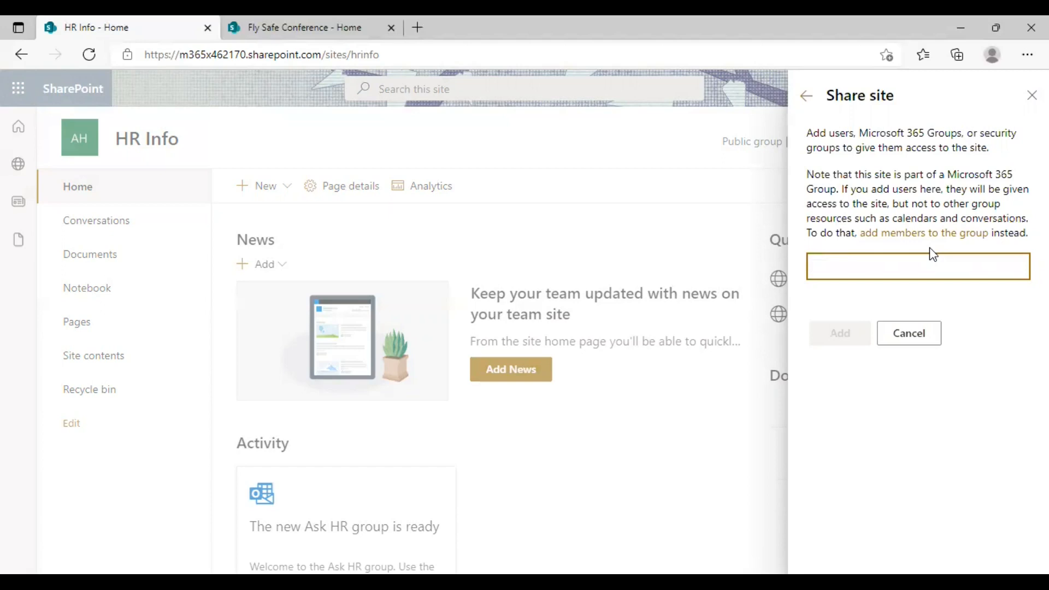
{"action": "mouse_move", "coordinate": [914, 208]}
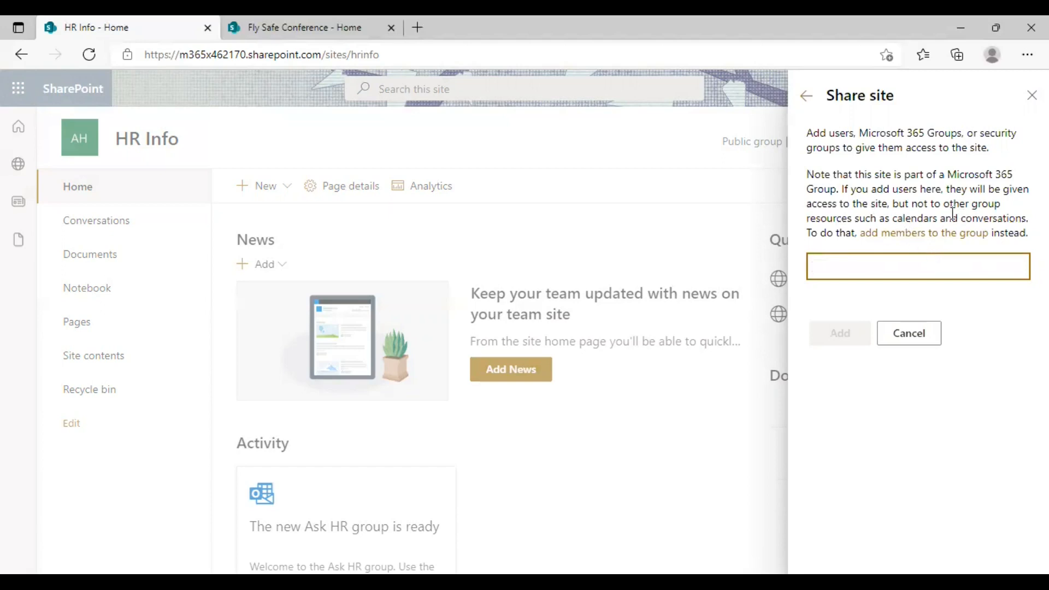
{"action": "left_click", "coordinate": [917, 266]}
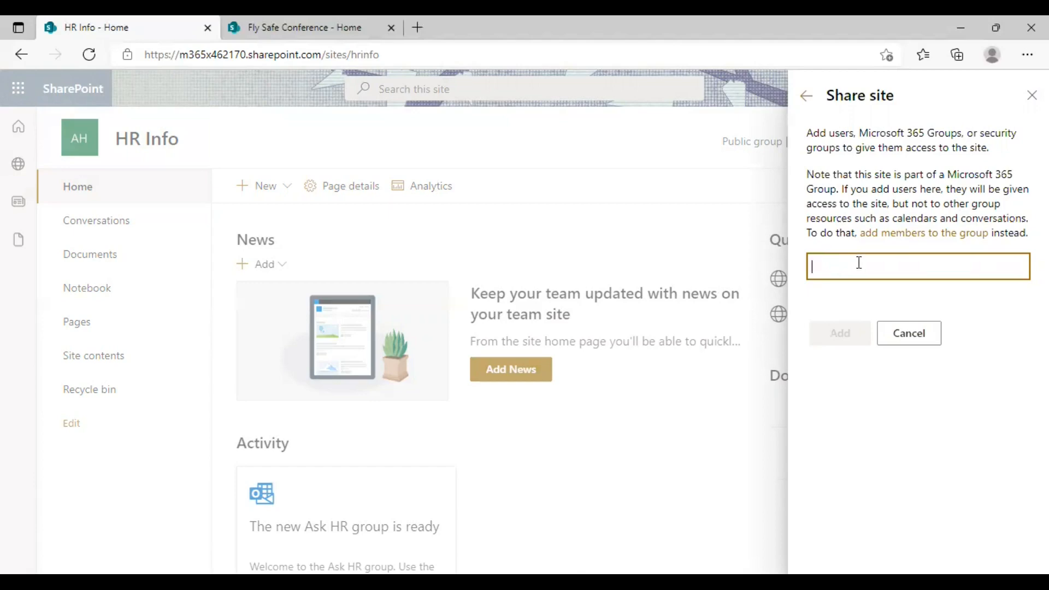
Step: Add Alex Wilber as a recipient by searching 'alex' and picking him from suggestions
{"action": "type", "text": "alex"}
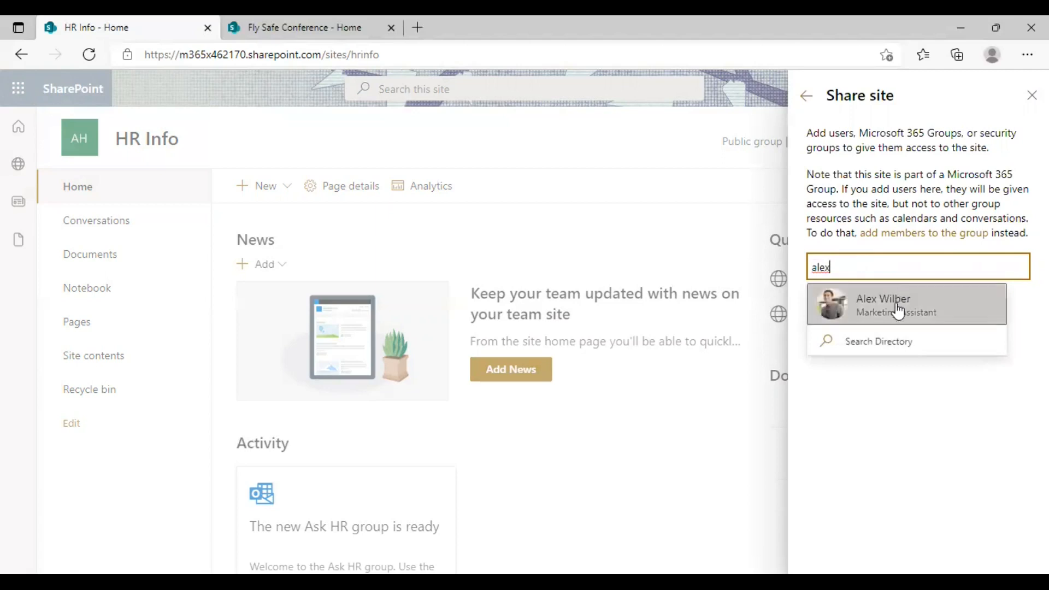
{"action": "left_click", "coordinate": [907, 303]}
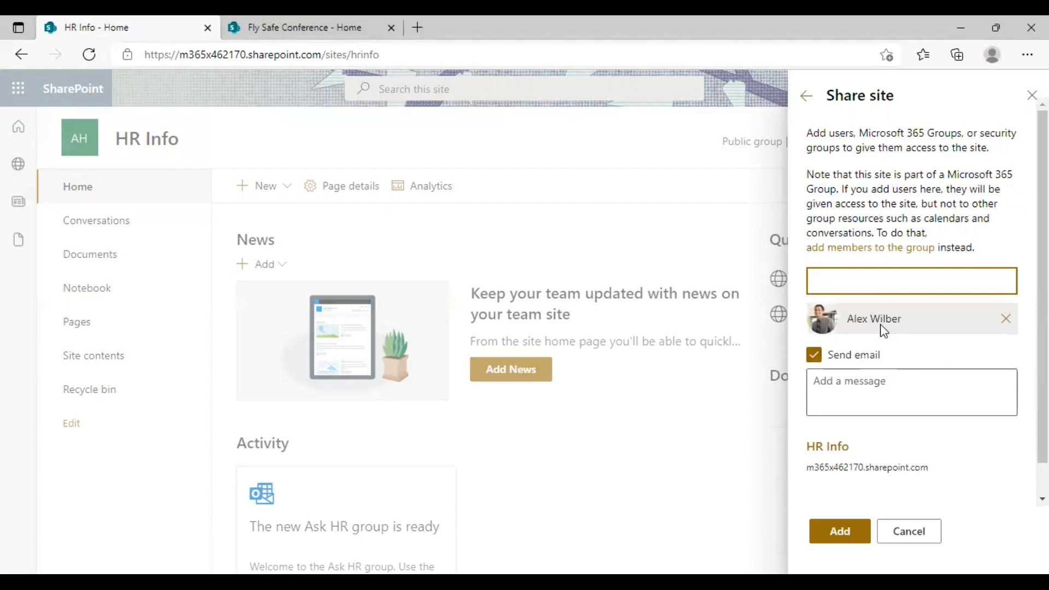
{"action": "left_click", "coordinate": [911, 281]}
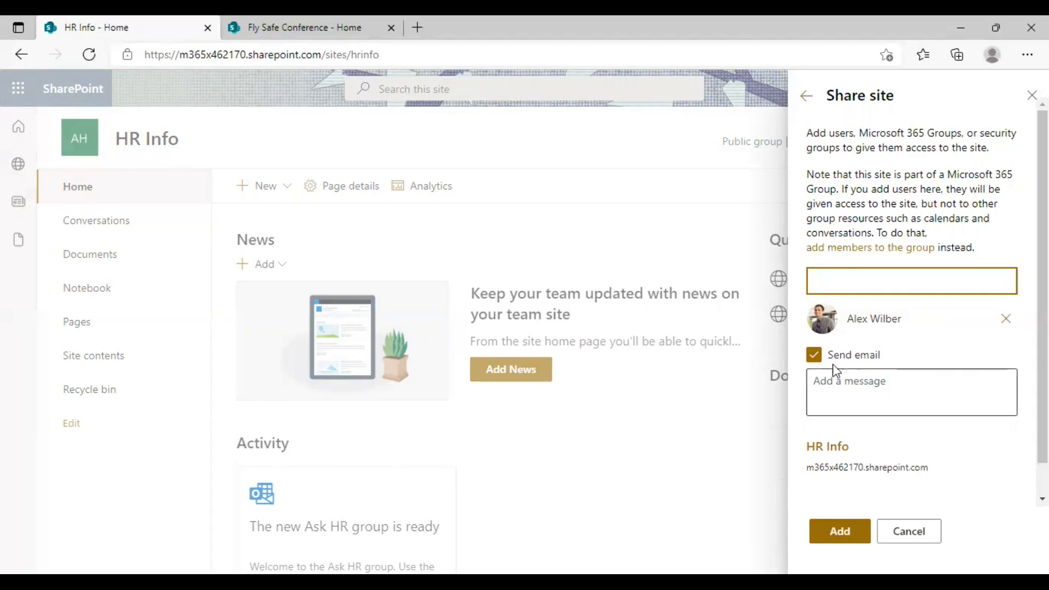
Step: Turn off Send email and add Alex Wilber to the HR Info site
{"action": "left_click", "coordinate": [912, 392]}
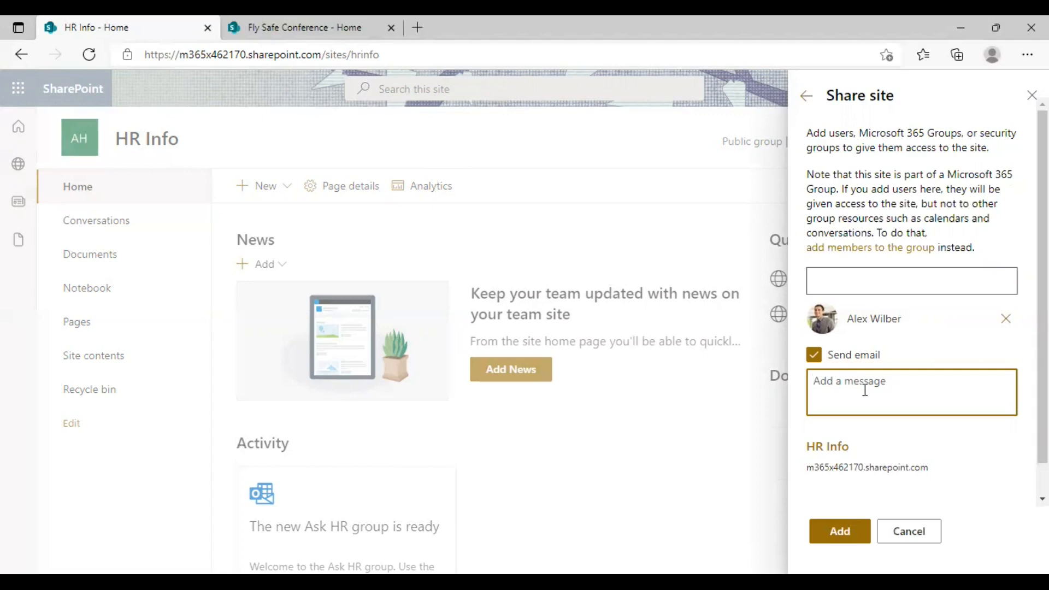
{"action": "left_click", "coordinate": [814, 354]}
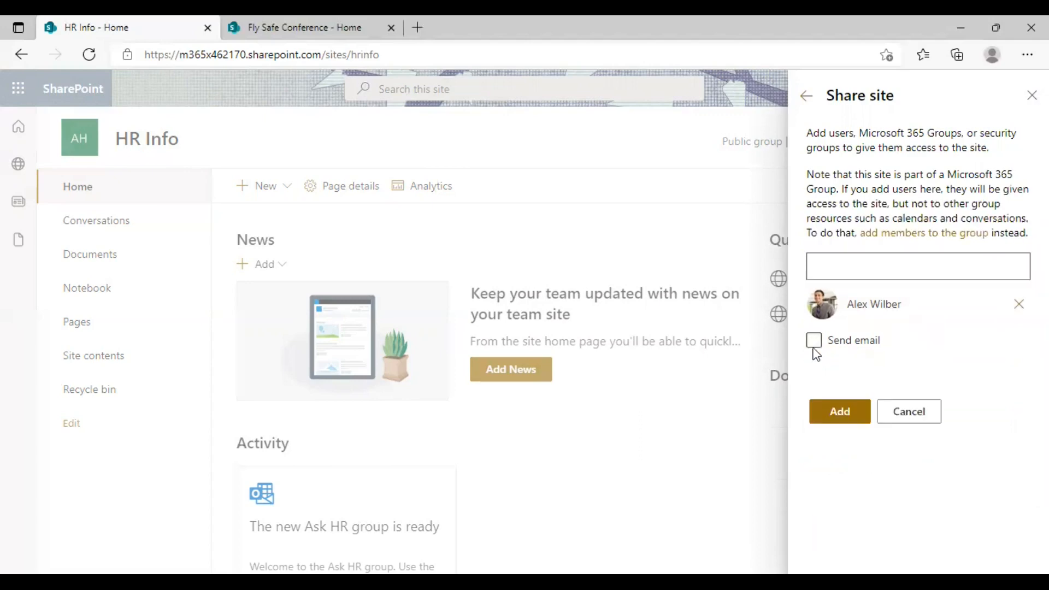
{"action": "mouse_move", "coordinate": [974, 367]}
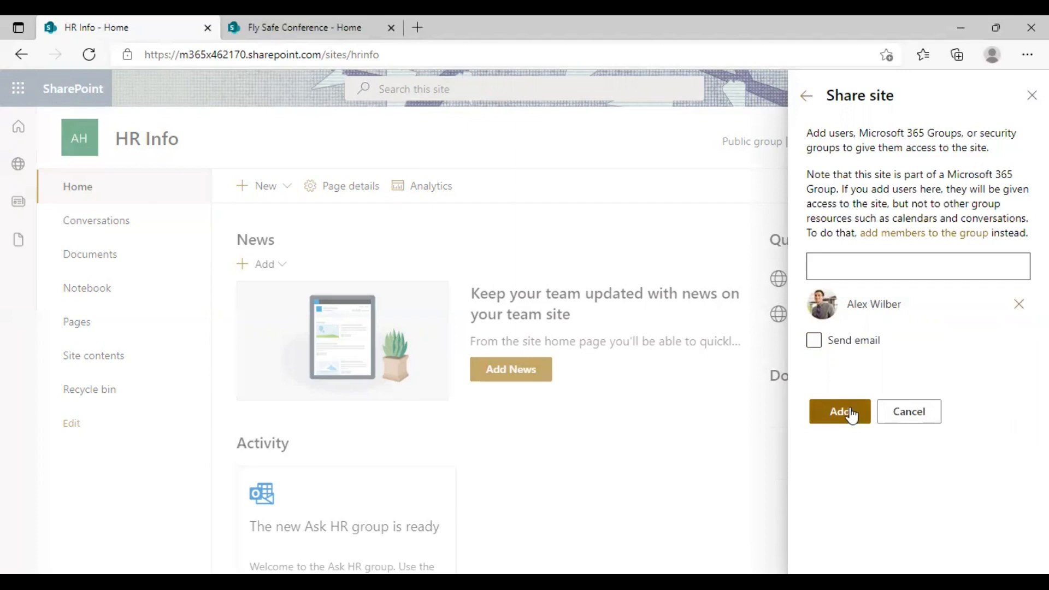
{"action": "left_click", "coordinate": [839, 411]}
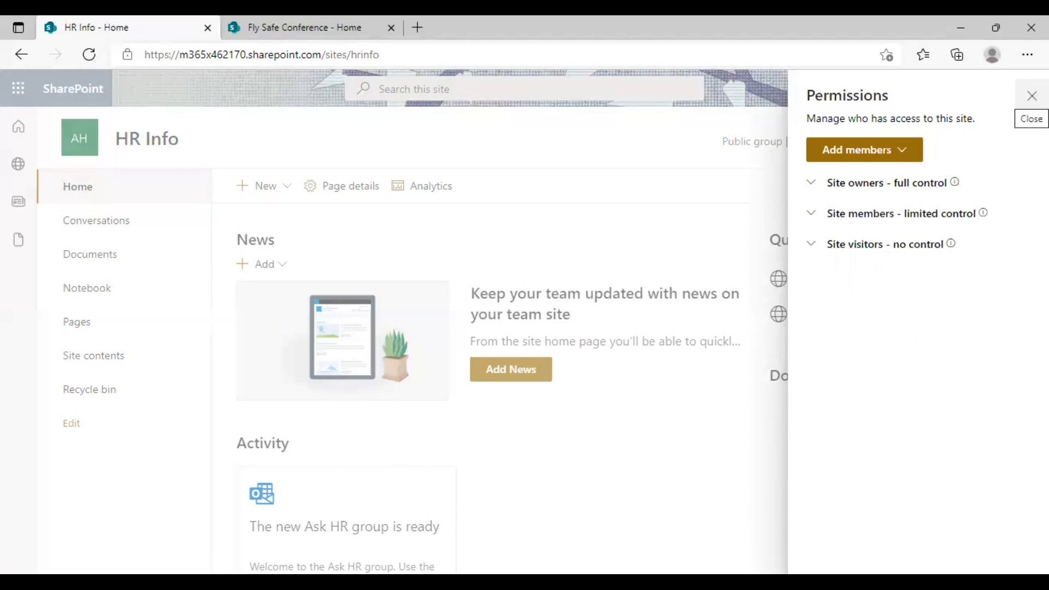
Step: Close the Permissions panel and the Settings pane on HR Info
{"action": "left_click", "coordinate": [956, 88]}
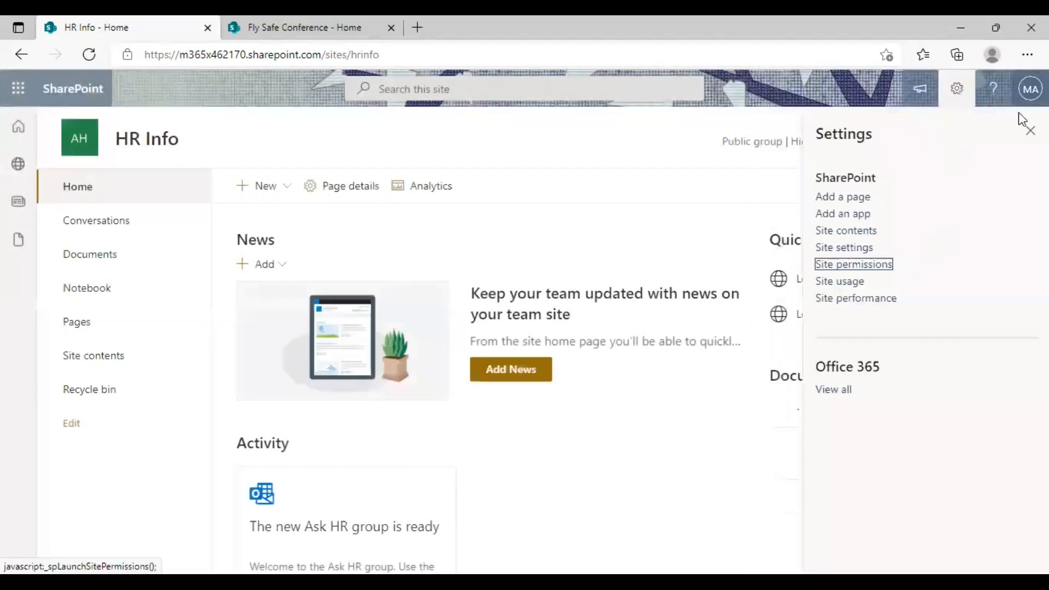
{"action": "left_click", "coordinate": [1028, 131]}
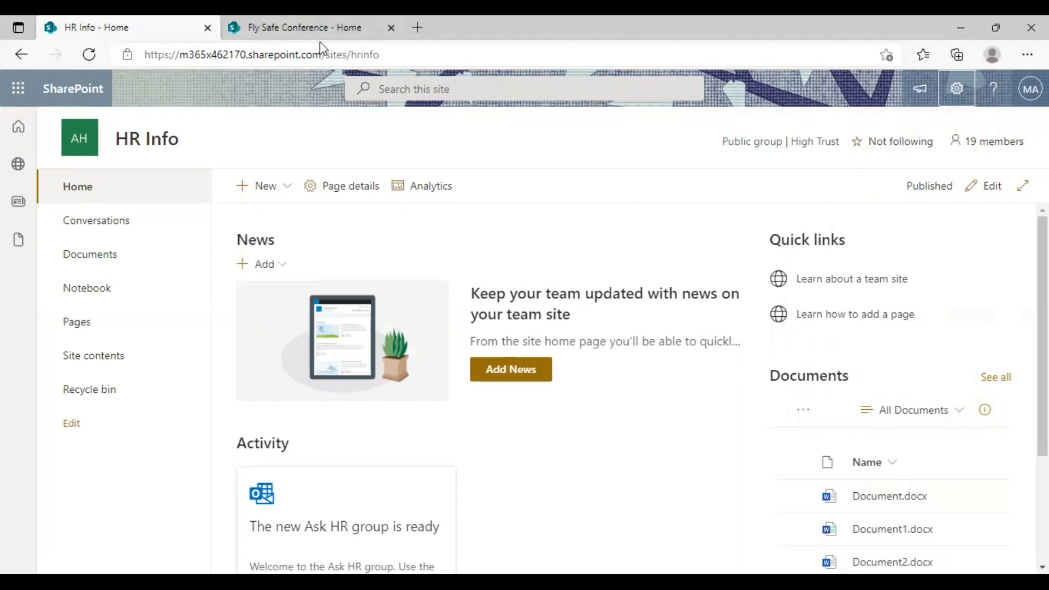
{"action": "mouse_move", "coordinate": [311, 263]}
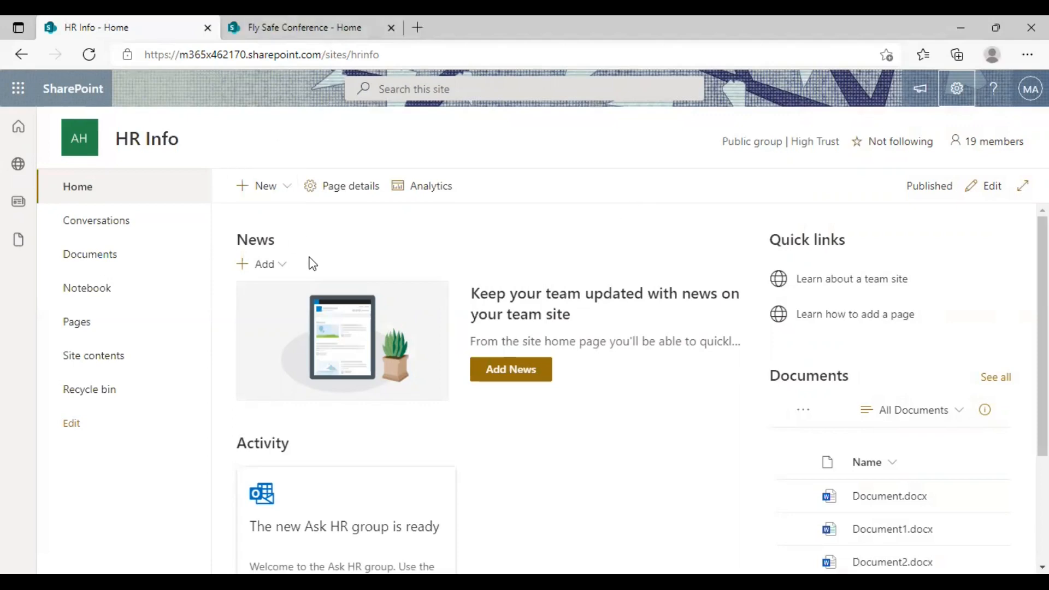
{"action": "mouse_move", "coordinate": [311, 239]}
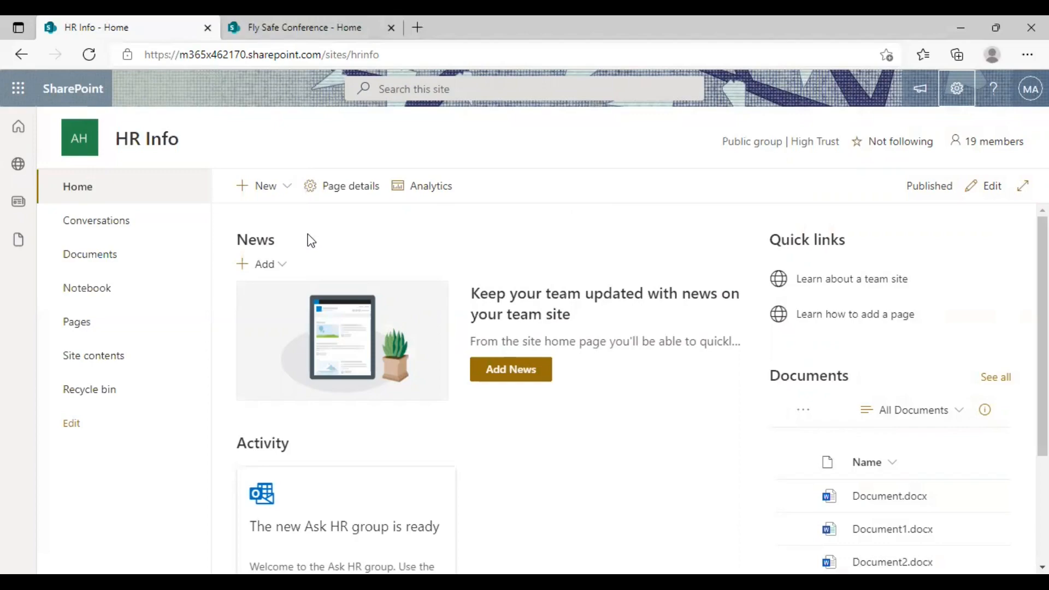
Step: Switch to the Fly Safe Conference tab and scroll through its home page
{"action": "left_click", "coordinate": [304, 27]}
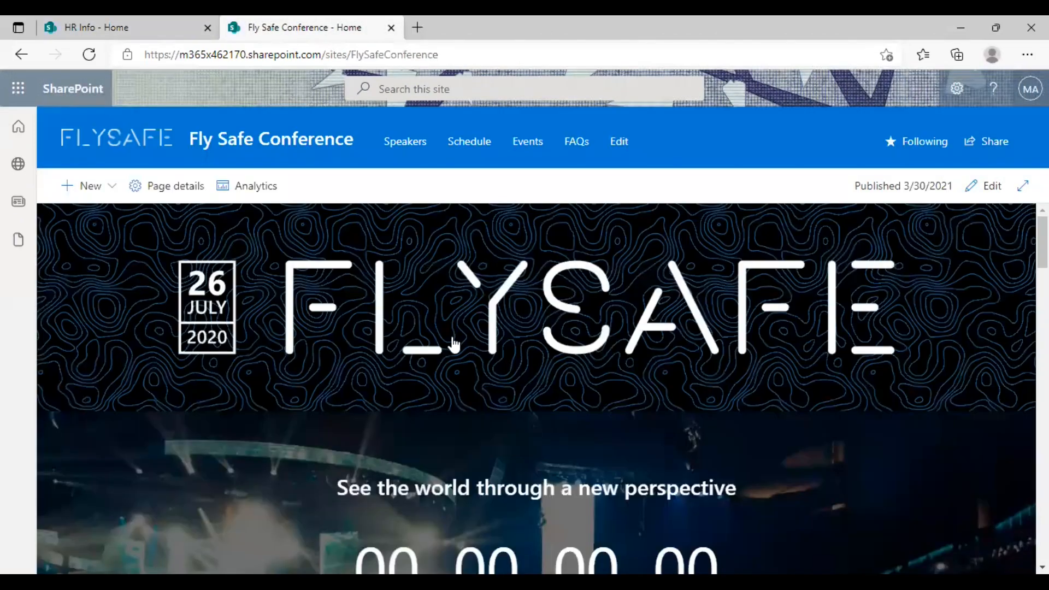
{"action": "scroll", "scroll_direction": "down", "scroll_amount": 3}
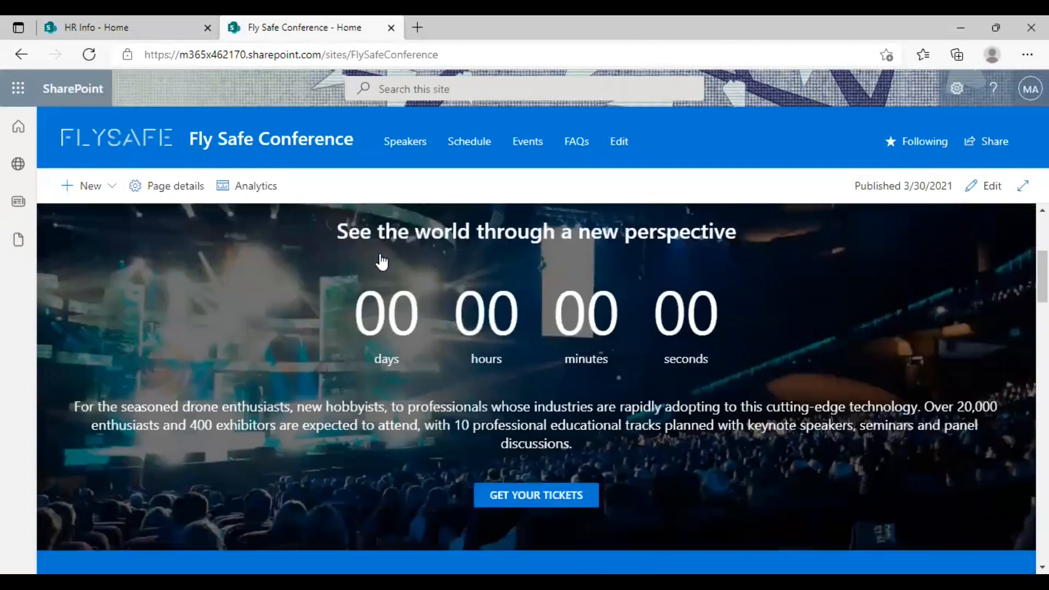
{"action": "scroll", "scroll_direction": "down", "scroll_amount": 3}
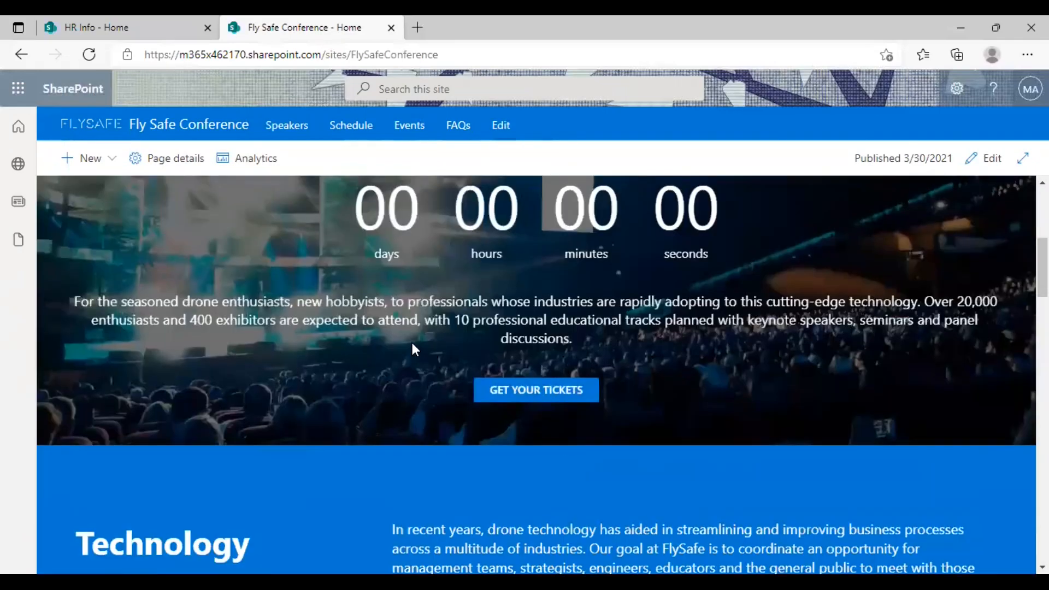
{"action": "scroll", "scroll_direction": "up", "scroll_amount": 3}
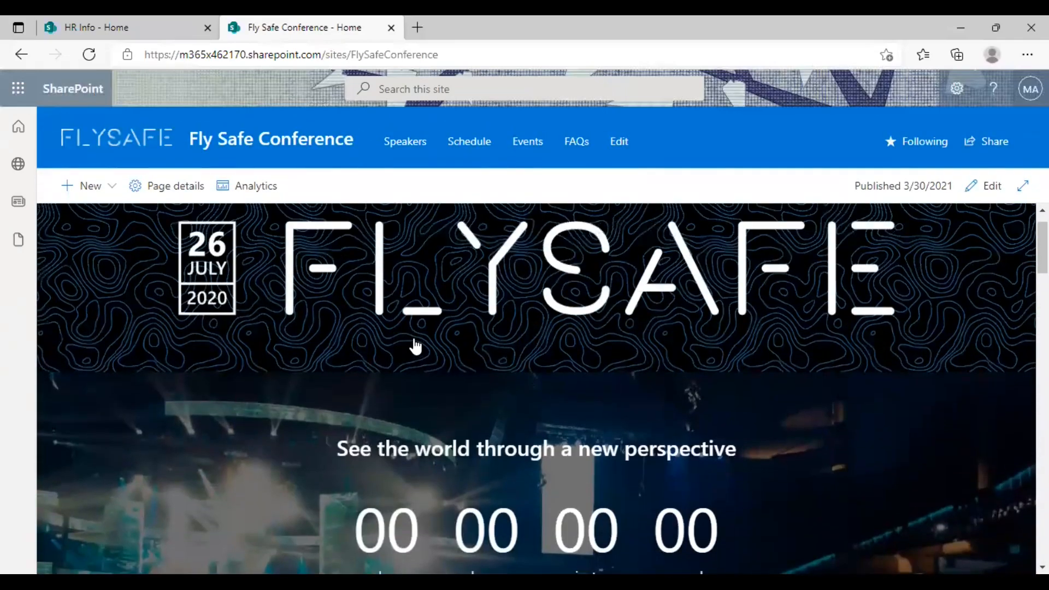
{"action": "scroll", "scroll_direction": "down", "scroll_amount": 3}
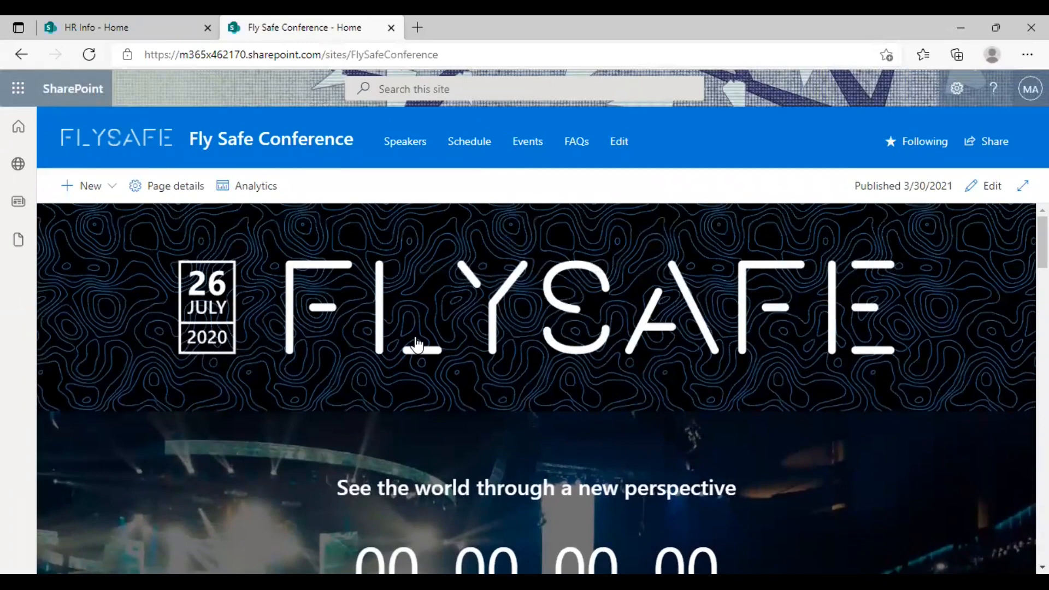
{"action": "mouse_move", "coordinate": [993, 153]}
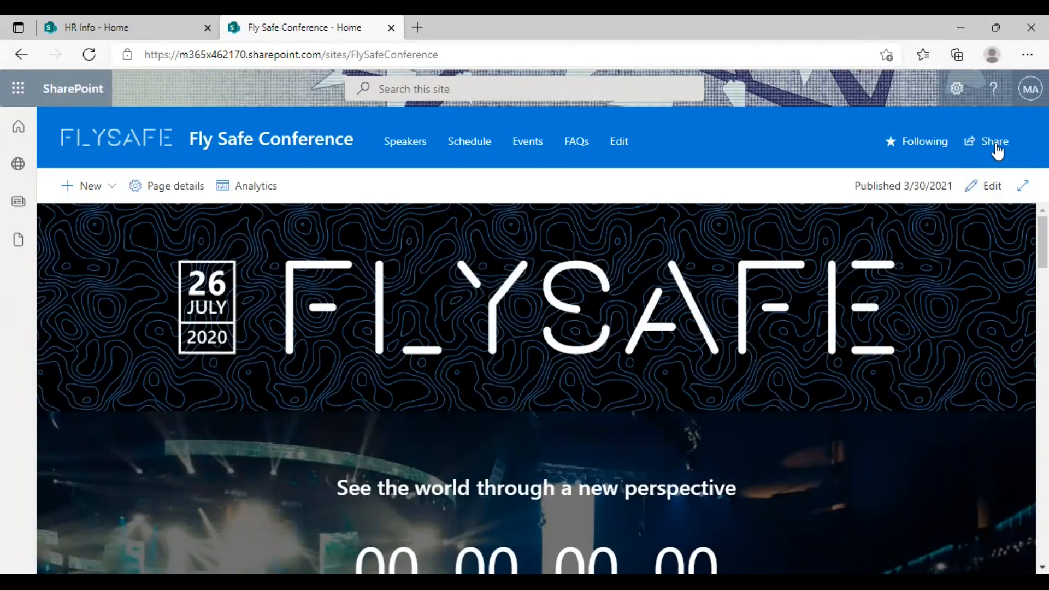
Step: Open Share on Fly Safe Conference and add Alex Wilber as a recipient
{"action": "left_click", "coordinate": [992, 141]}
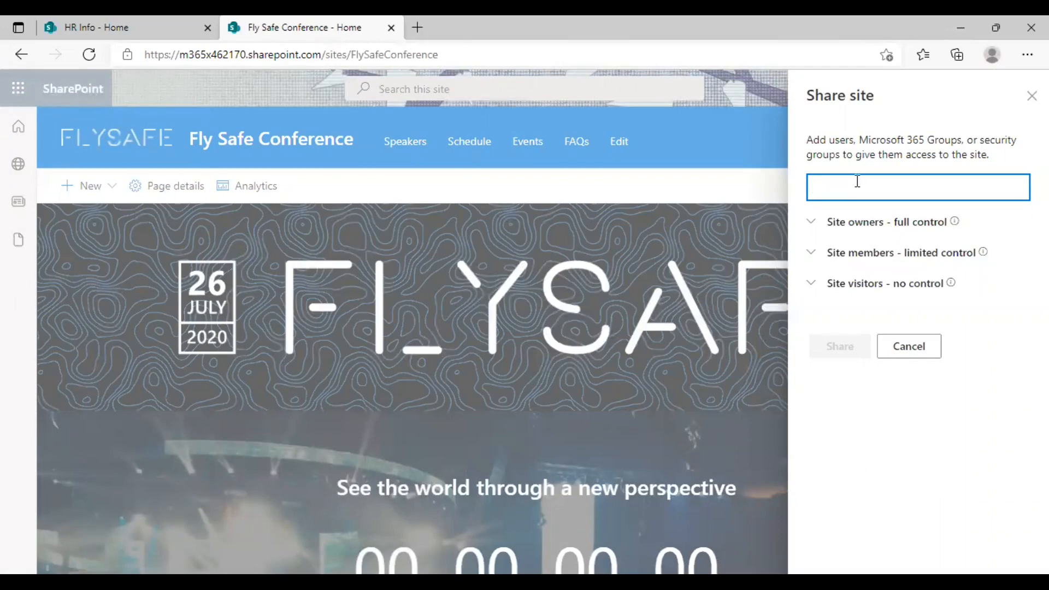
{"action": "left_click", "coordinate": [917, 187]}
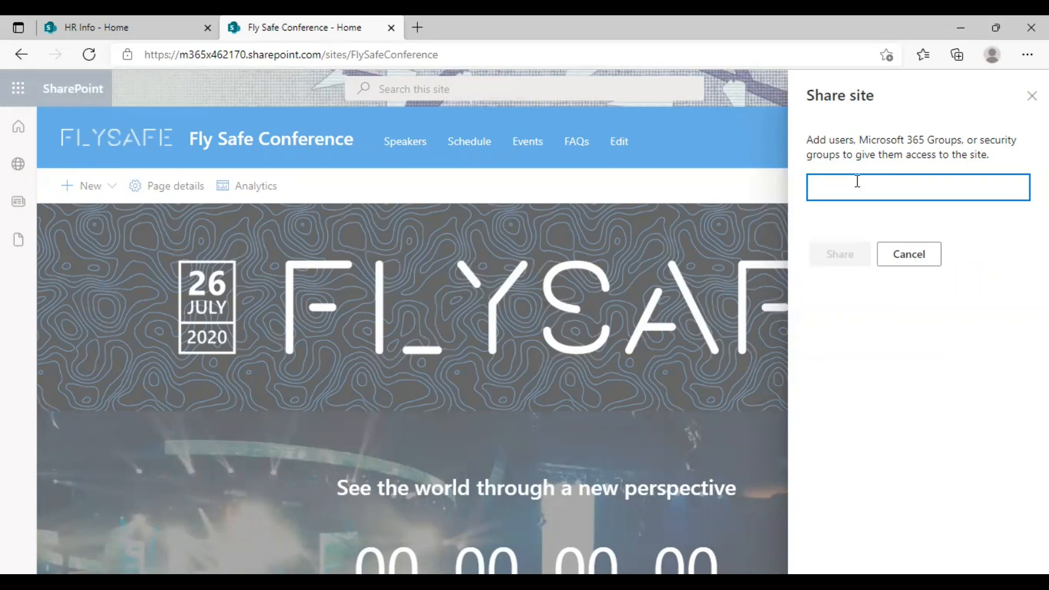
{"action": "type", "text": "alex"}
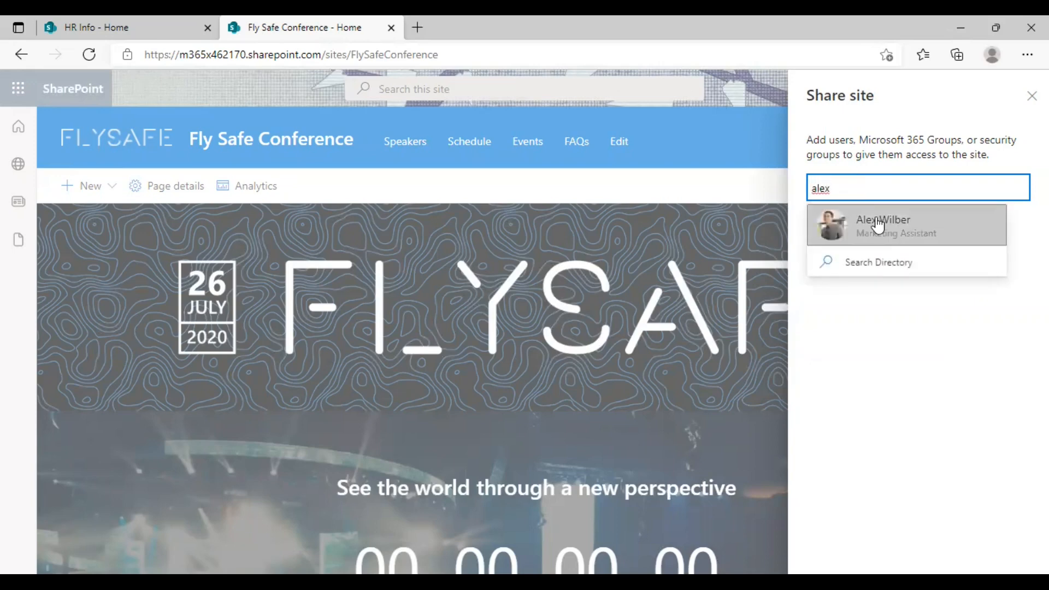
{"action": "left_click", "coordinate": [883, 226]}
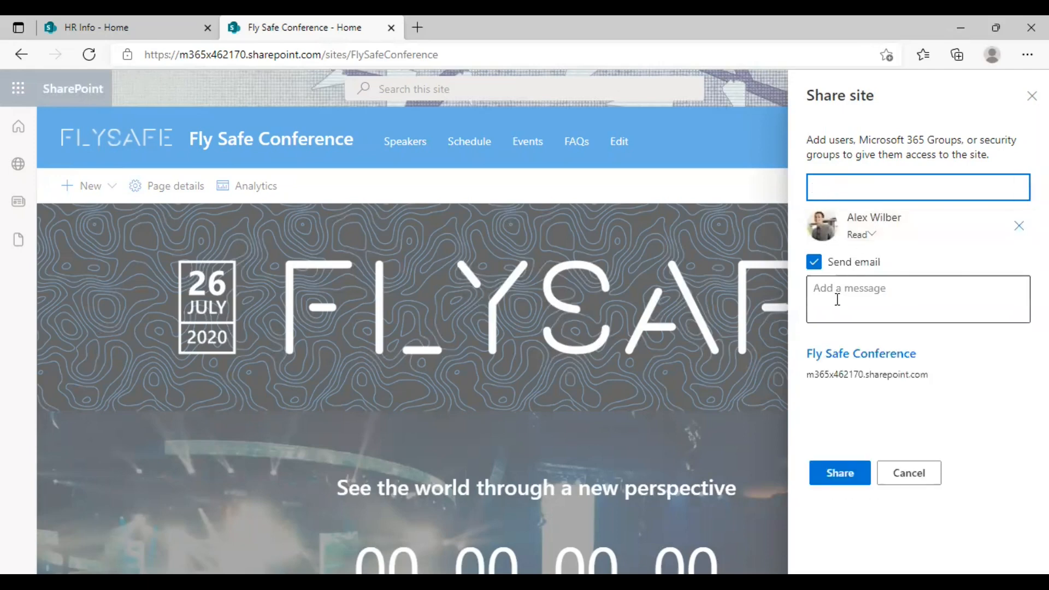
{"action": "mouse_move", "coordinate": [829, 291]}
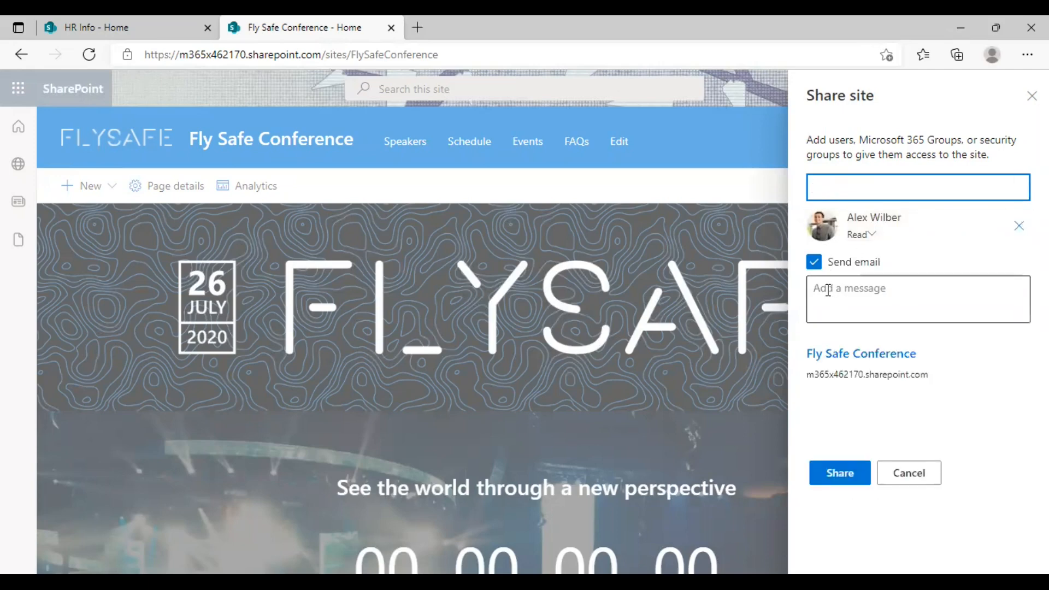
Step: Clear the Send email checkbox for the Fly Safe Conference share
{"action": "left_click", "coordinate": [917, 299]}
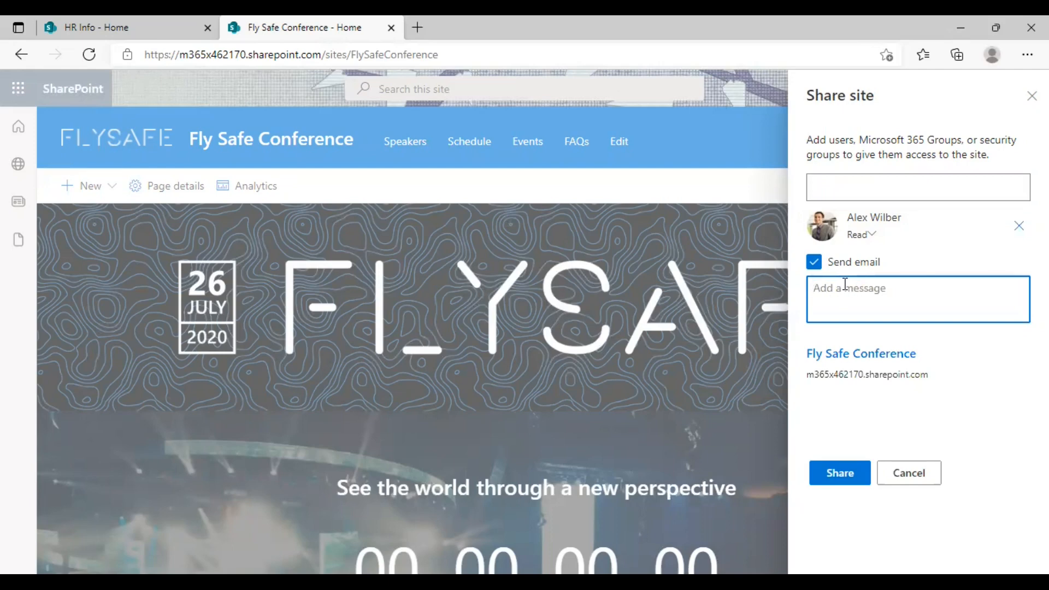
{"action": "mouse_move", "coordinate": [817, 275]}
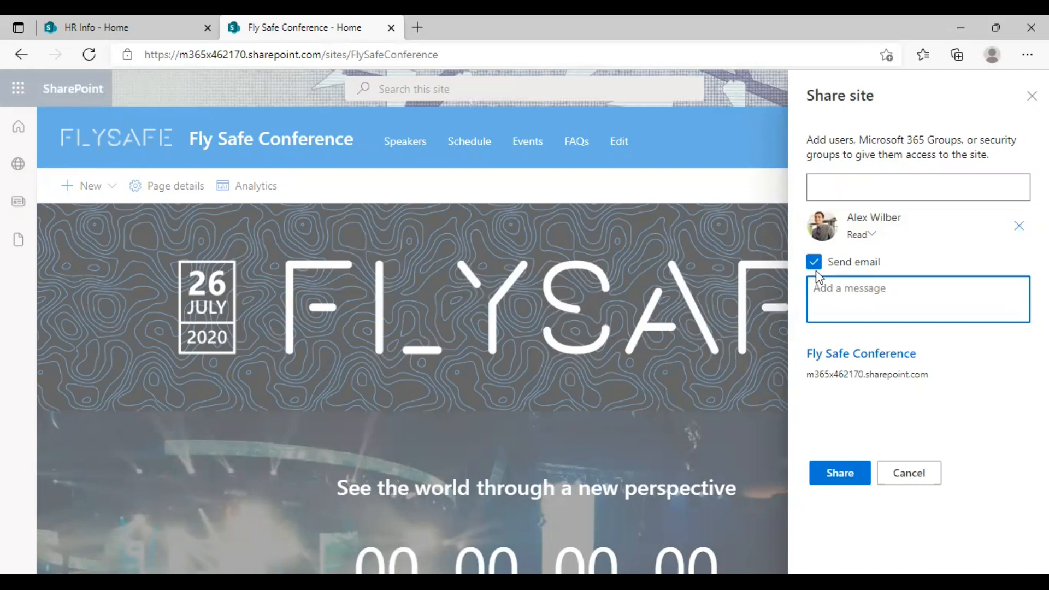
{"action": "left_click", "coordinate": [814, 262]}
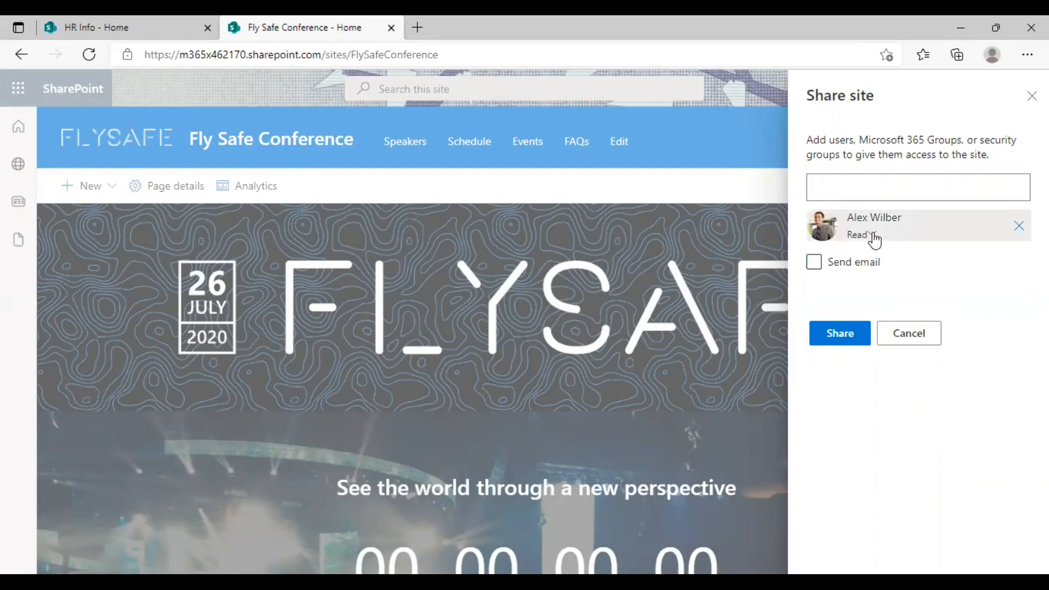
Step: Review permission levels, keep Read access, and share the site with Alex Wilber
{"action": "left_click", "coordinate": [861, 235]}
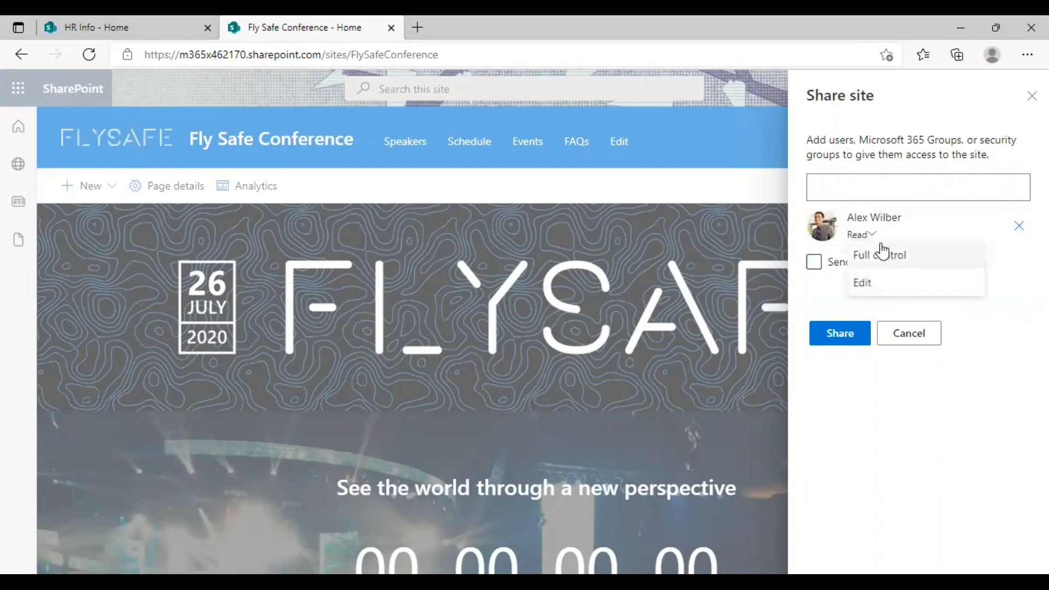
{"action": "left_click", "coordinate": [862, 235]}
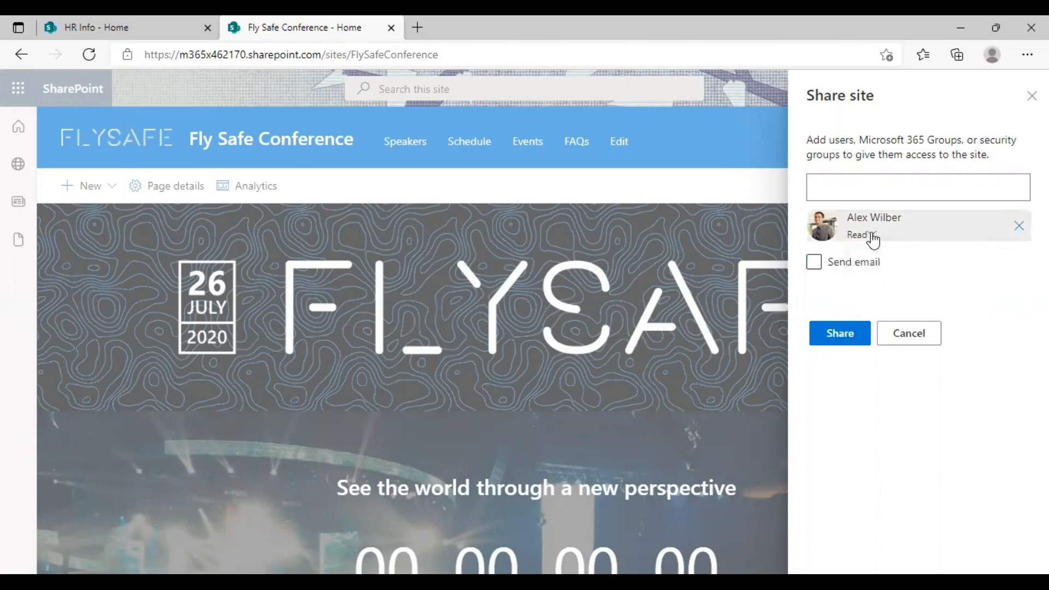
{"action": "left_click", "coordinate": [863, 234]}
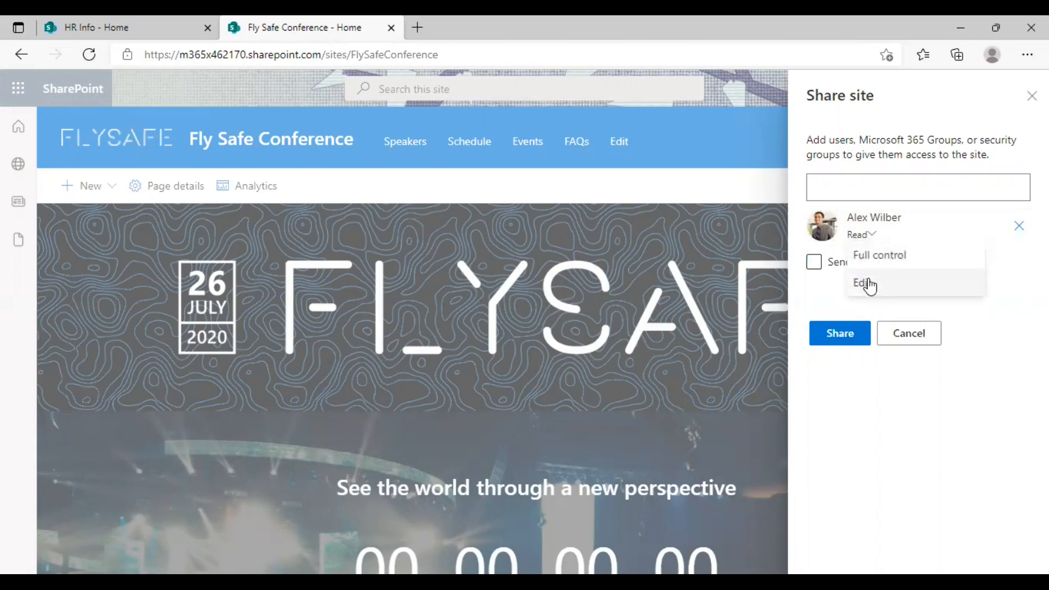
{"action": "left_click", "coordinate": [862, 282]}
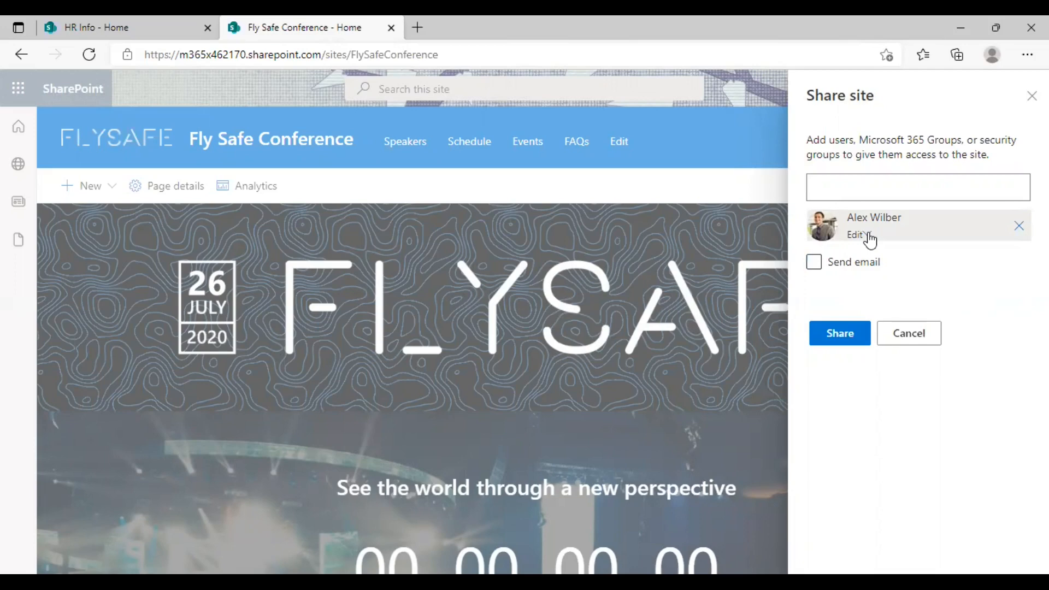
{"action": "left_click", "coordinate": [859, 235]}
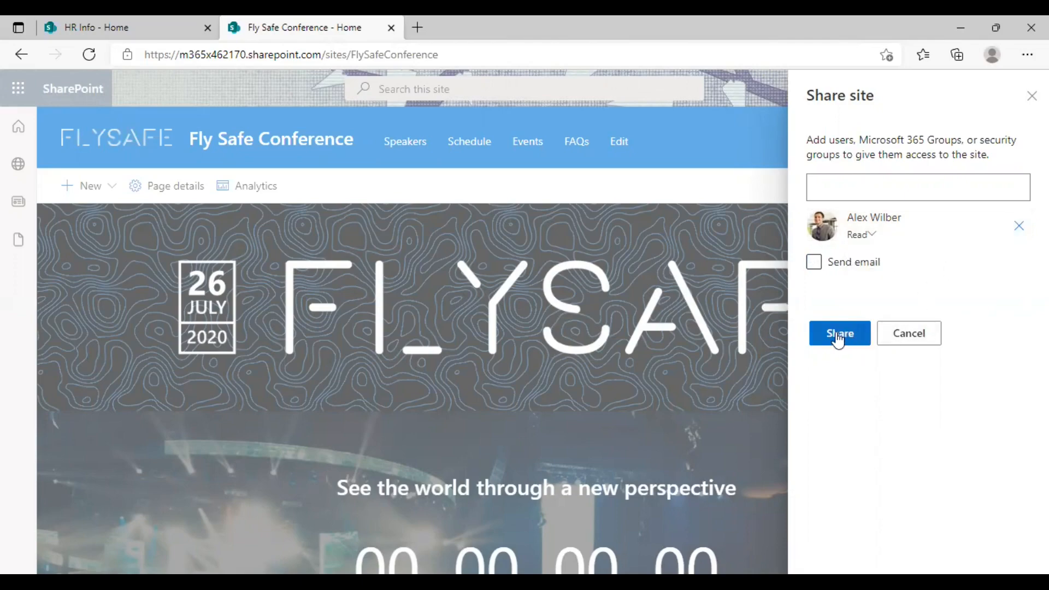
{"action": "left_click", "coordinate": [839, 333]}
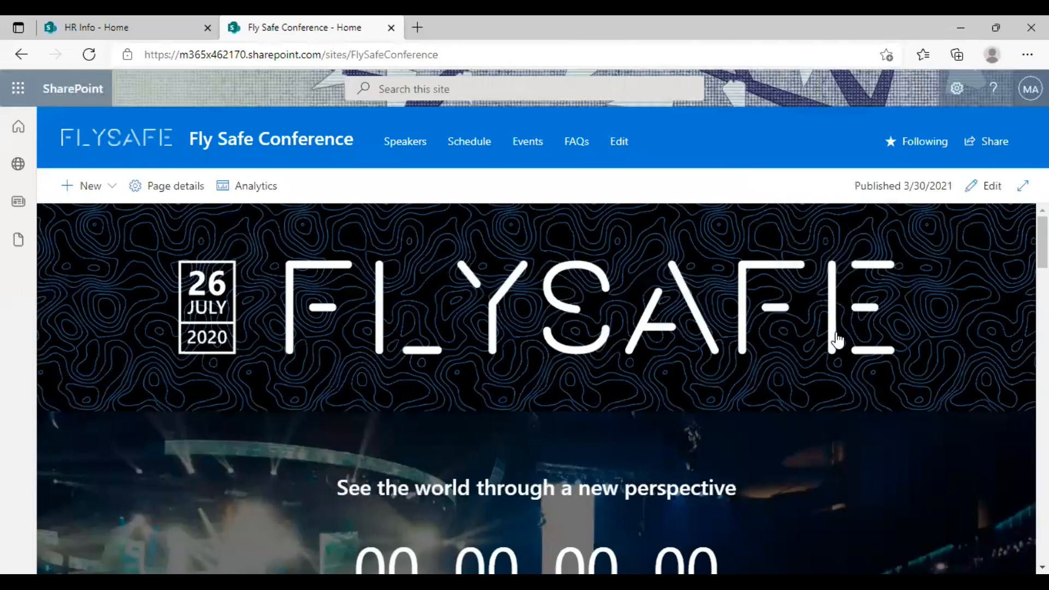
{"action": "mouse_move", "coordinate": [605, 341]}
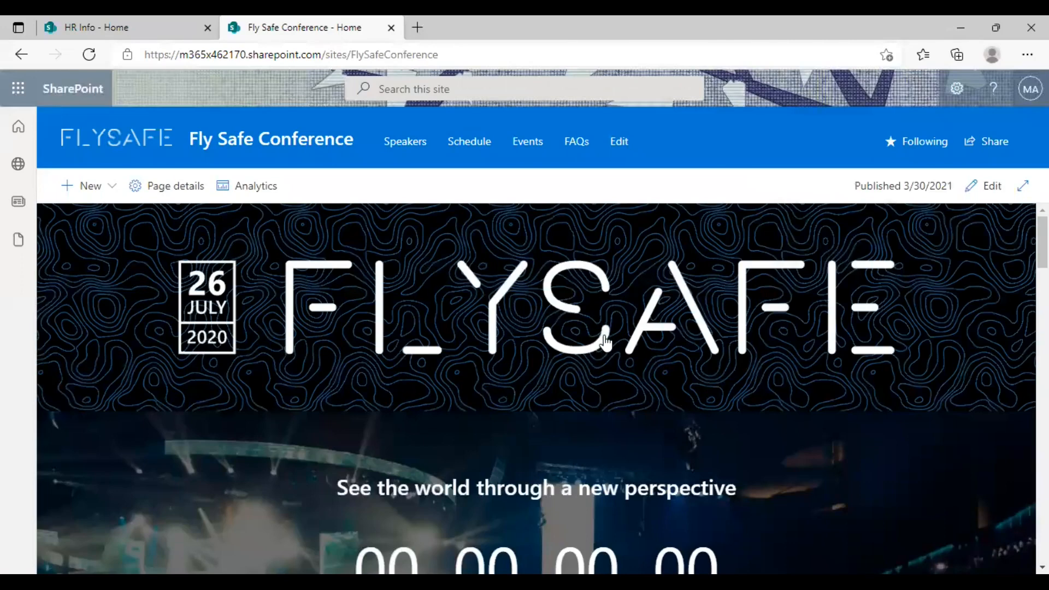